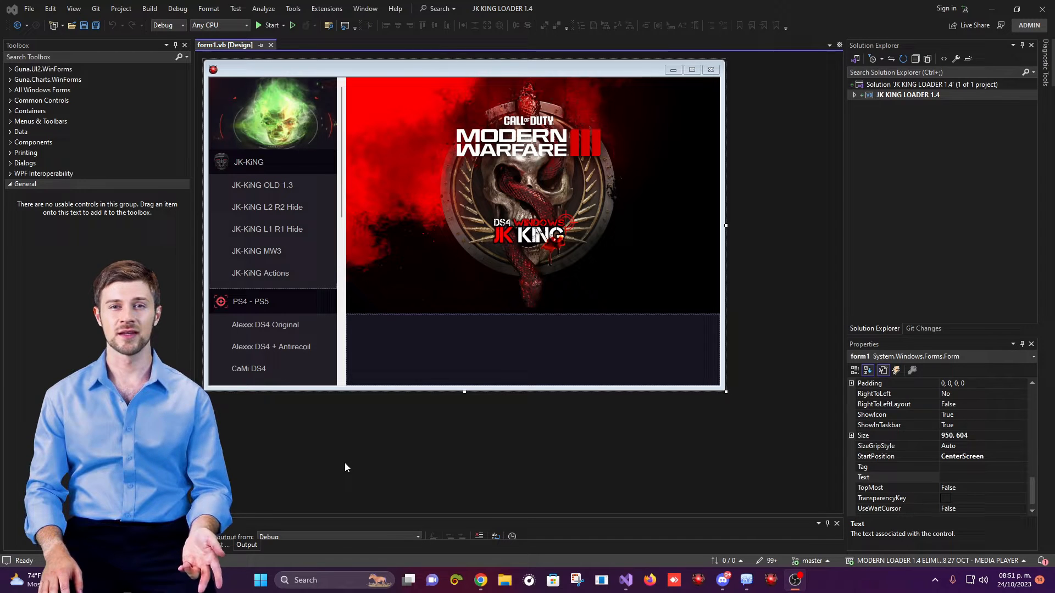
{"action": "mouse_move", "coordinate": [415, 455]}
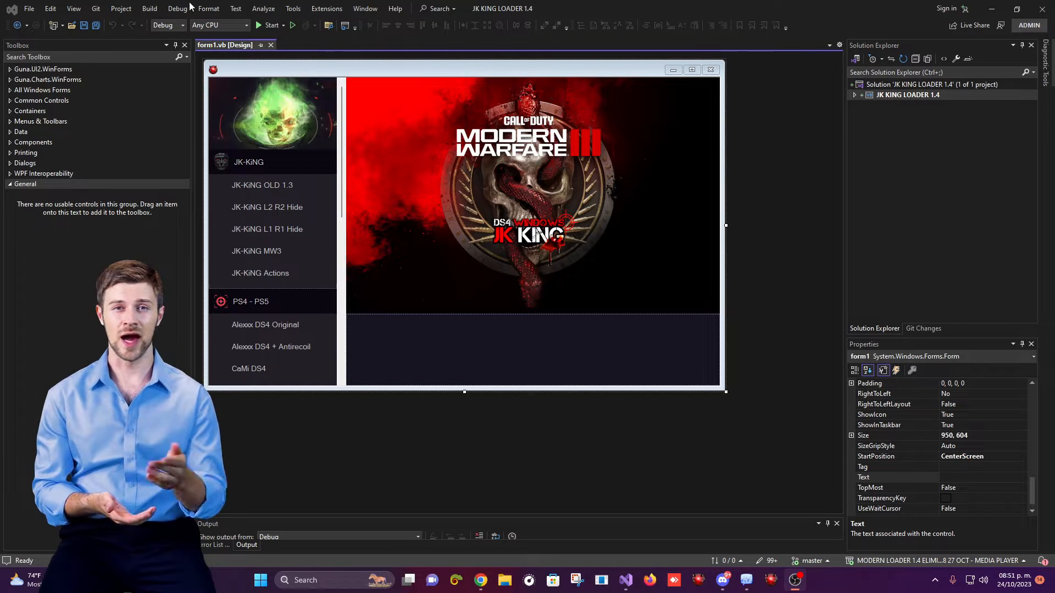
Step: Expand the JK-KiNG sidebar category and show the Actions Profiles page (WZ3, Gold, Boost, Prime)
{"action": "left_click", "coordinate": [274, 25]}
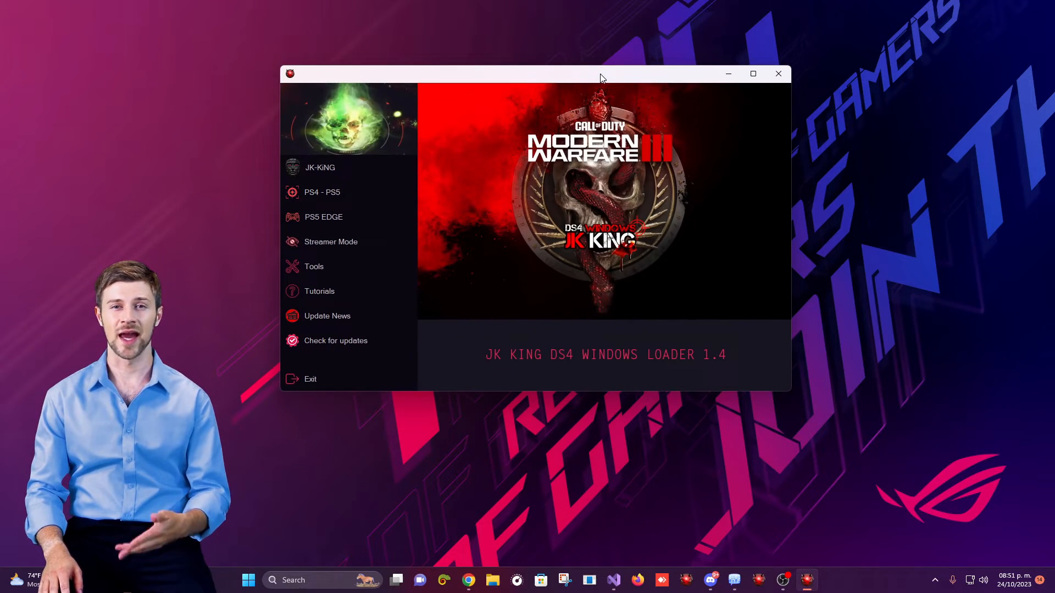
{"action": "mouse_move", "coordinate": [329, 173]}
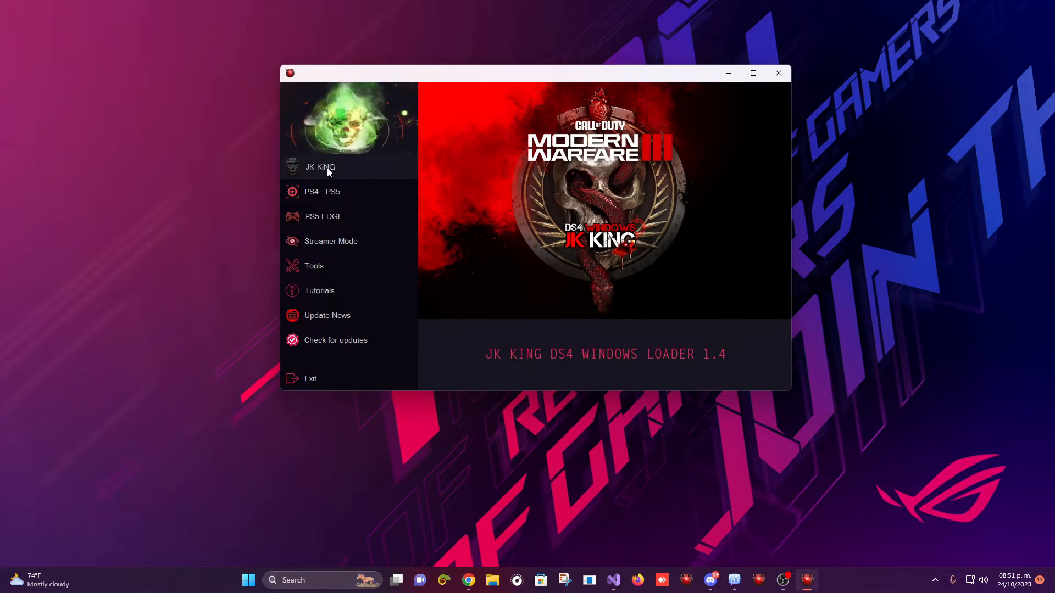
{"action": "left_click", "coordinate": [320, 167]}
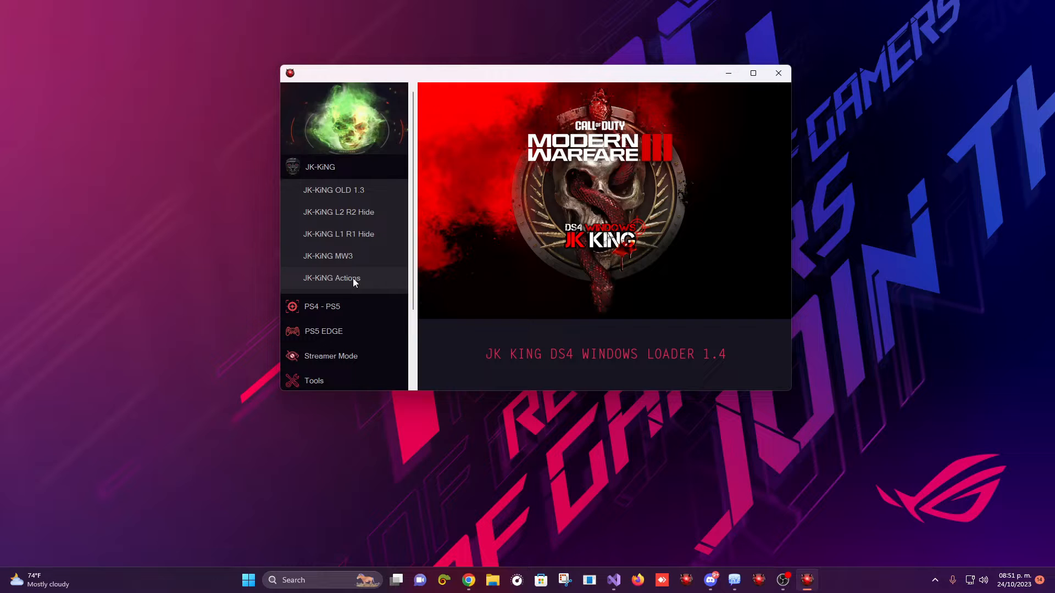
{"action": "left_click", "coordinate": [332, 278]}
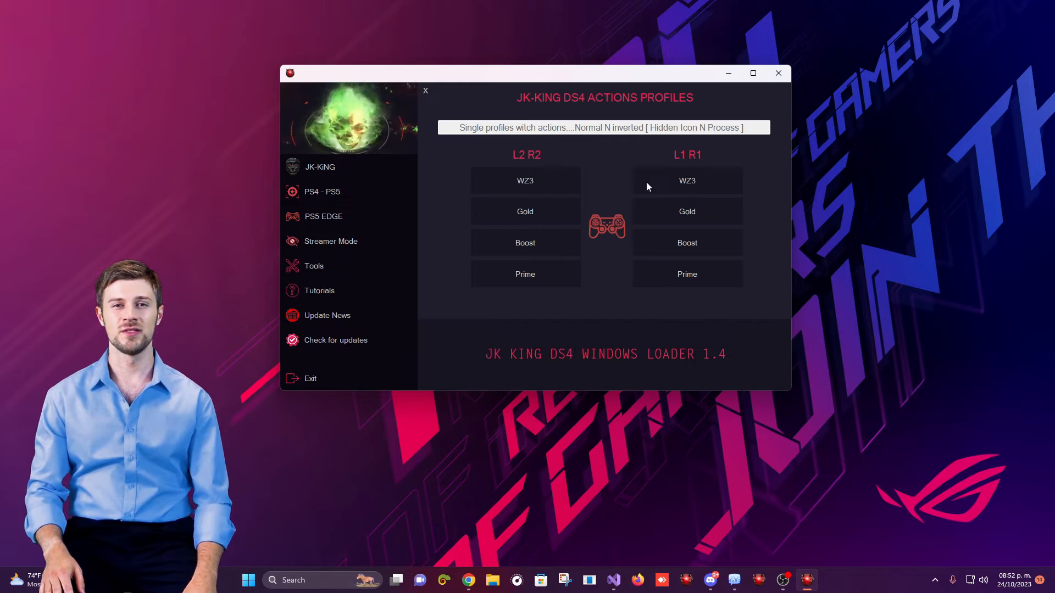
{"action": "mouse_move", "coordinate": [603, 229]}
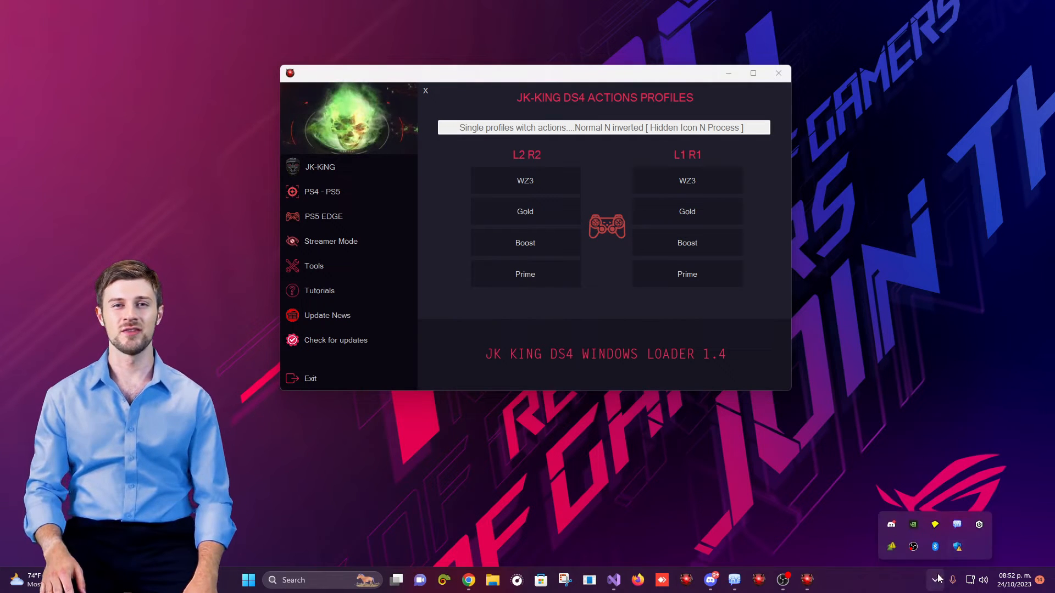
{"action": "mouse_move", "coordinate": [891, 525]}
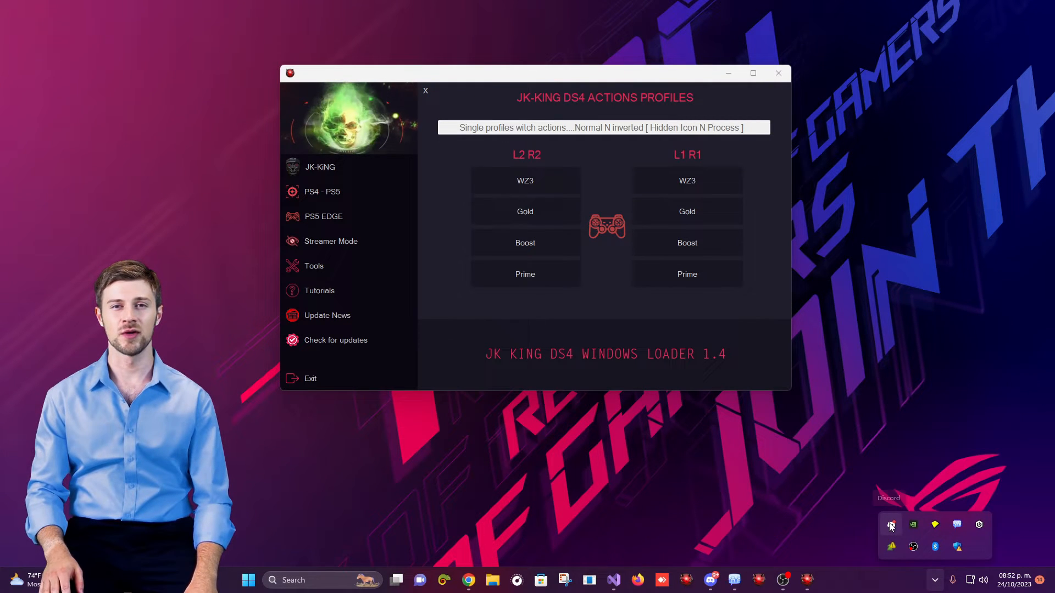
{"action": "mouse_move", "coordinate": [980, 528]}
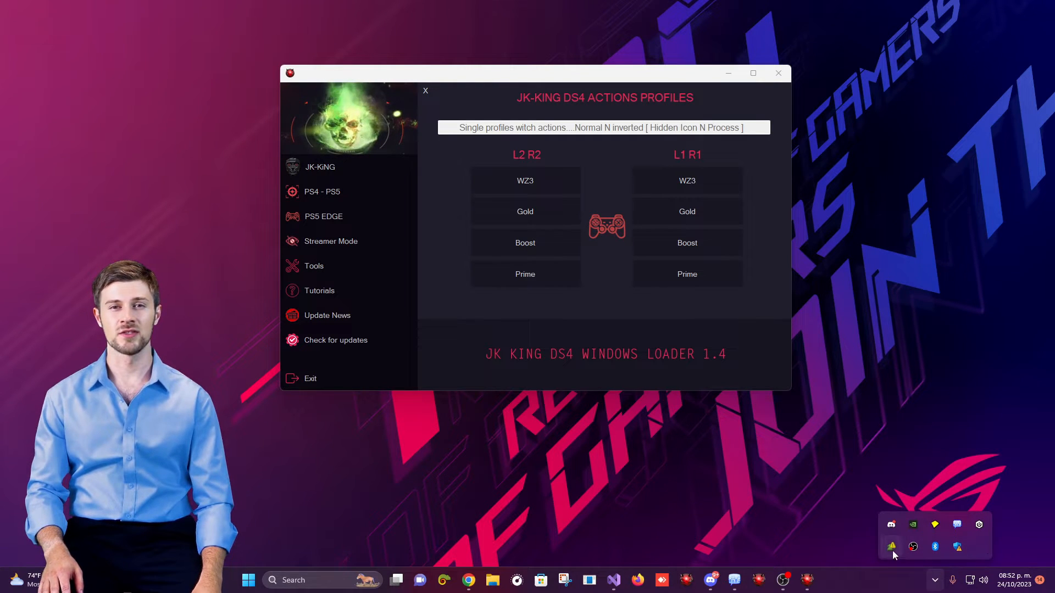
{"action": "mouse_move", "coordinate": [892, 548]}
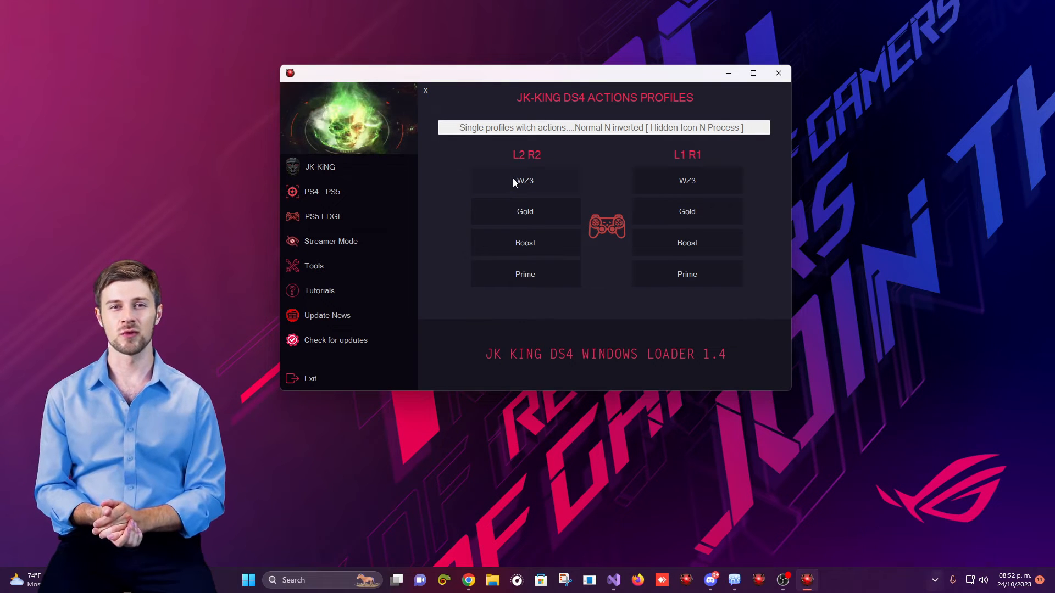
Step: Launch DS4Windows with the L2 R2 WZ3 profile and dismiss the 'program executed' message
{"action": "left_click", "coordinate": [526, 180]}
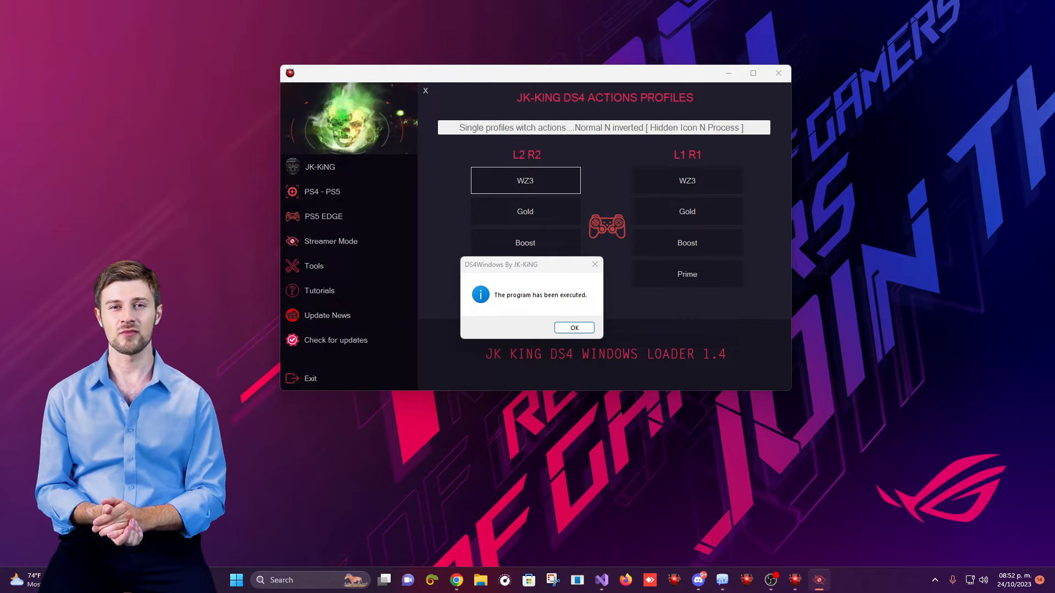
{"action": "left_click", "coordinate": [574, 328]}
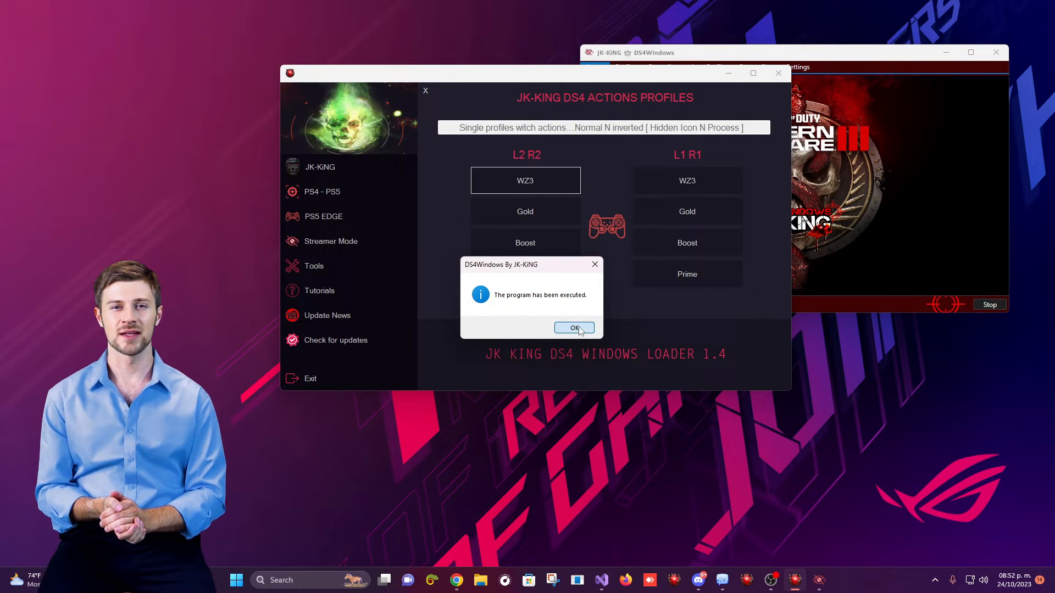
{"action": "left_click", "coordinate": [574, 328]}
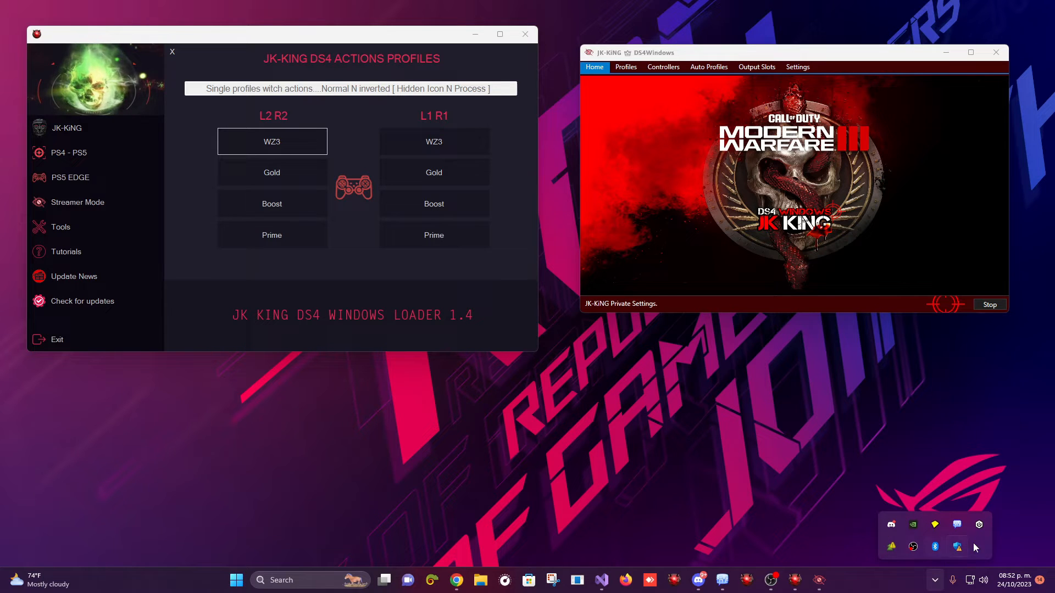
Step: Hide the DS4Windows window using its tray overflow entry
{"action": "left_click", "coordinate": [996, 52]}
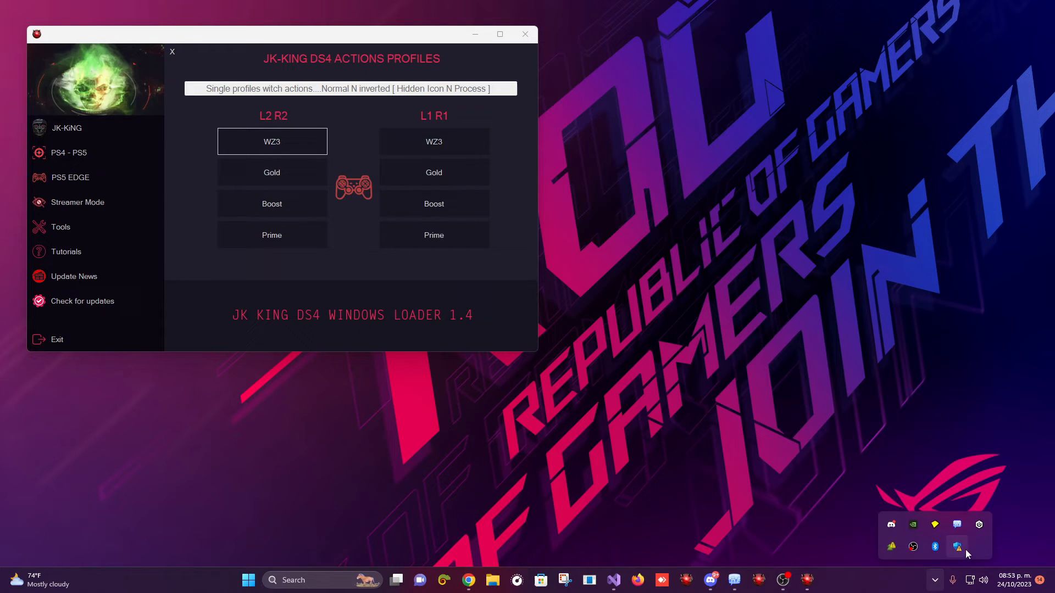
{"action": "mouse_move", "coordinate": [976, 521]}
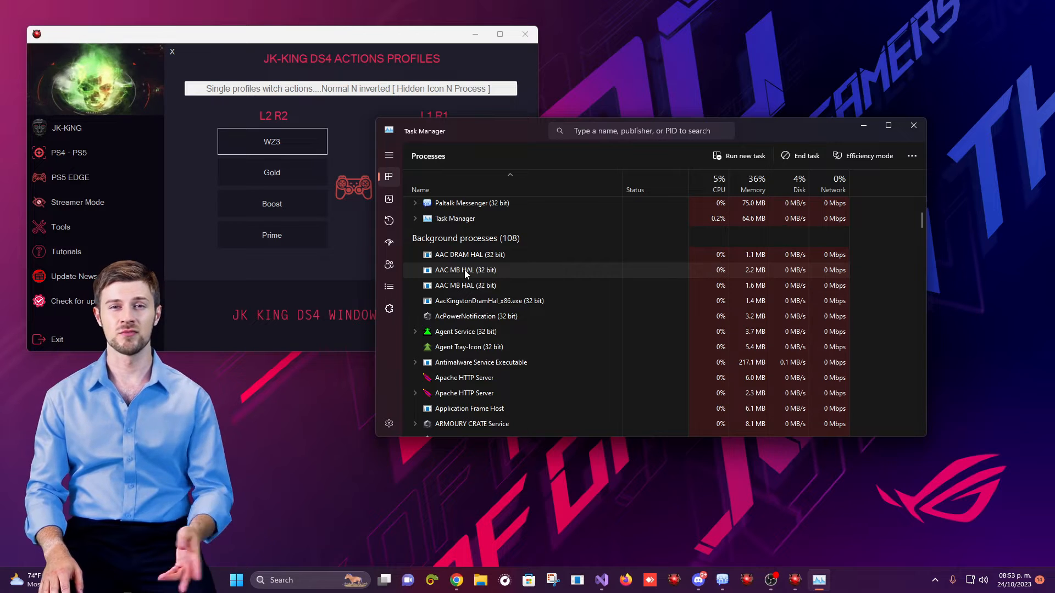
Step: Scroll Task Manager's processes to confirm no DS4Windows entry, collapsing the Runtime Broker (3) group
{"action": "scroll", "scroll_direction": "down", "scroll_amount": 3}
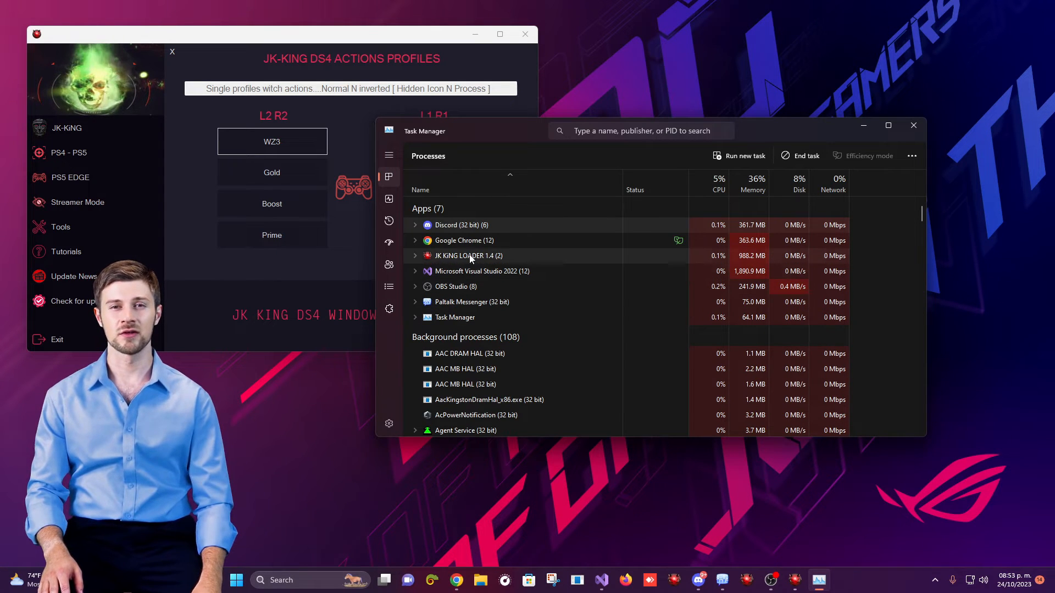
{"action": "scroll", "scroll_direction": "down", "scroll_amount": 3}
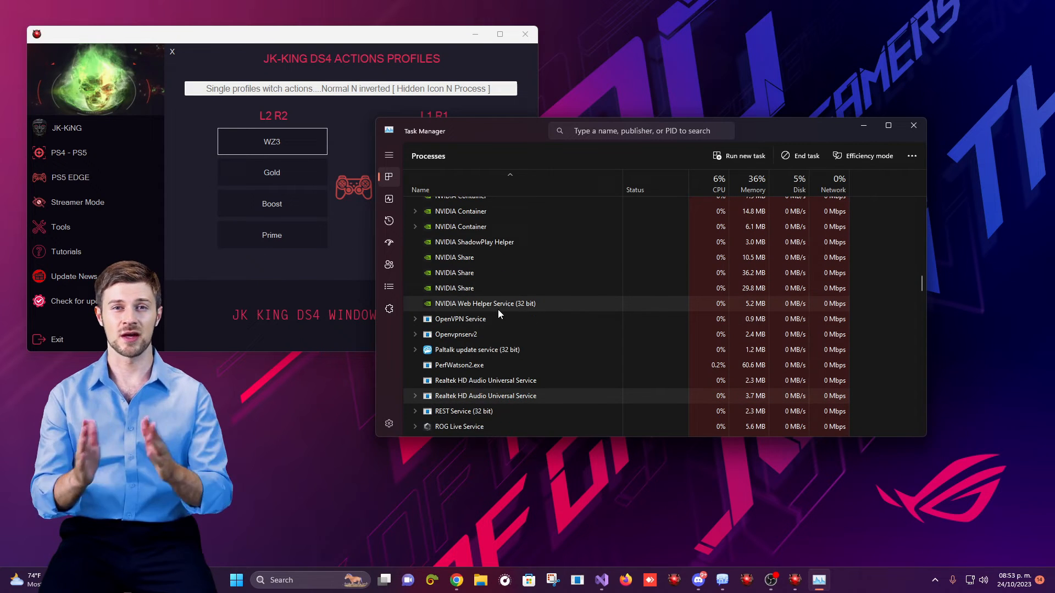
{"action": "scroll", "scroll_direction": "down", "scroll_amount": 3}
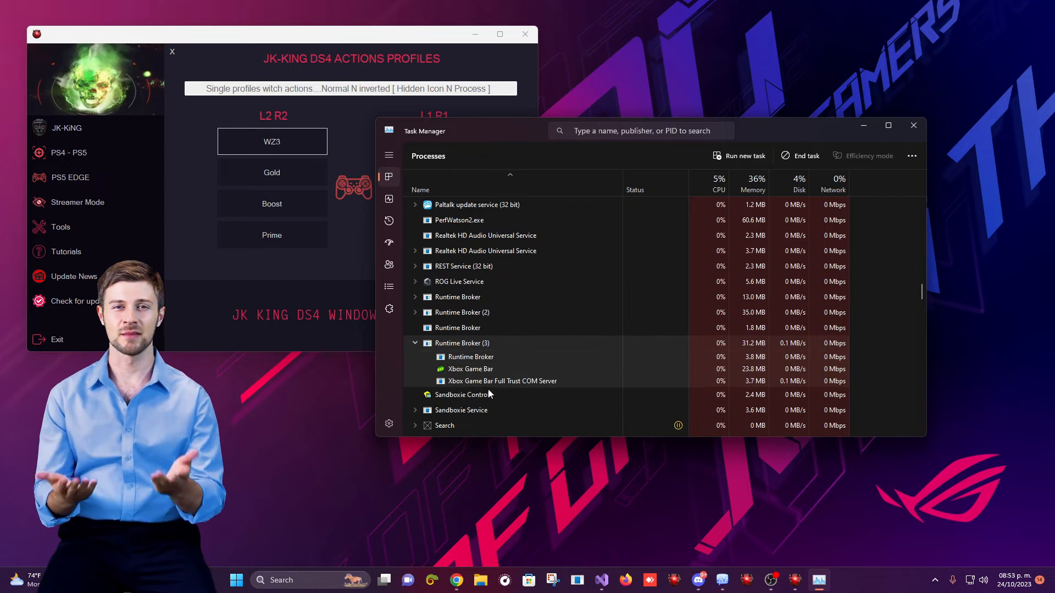
{"action": "left_click", "coordinate": [415, 343]}
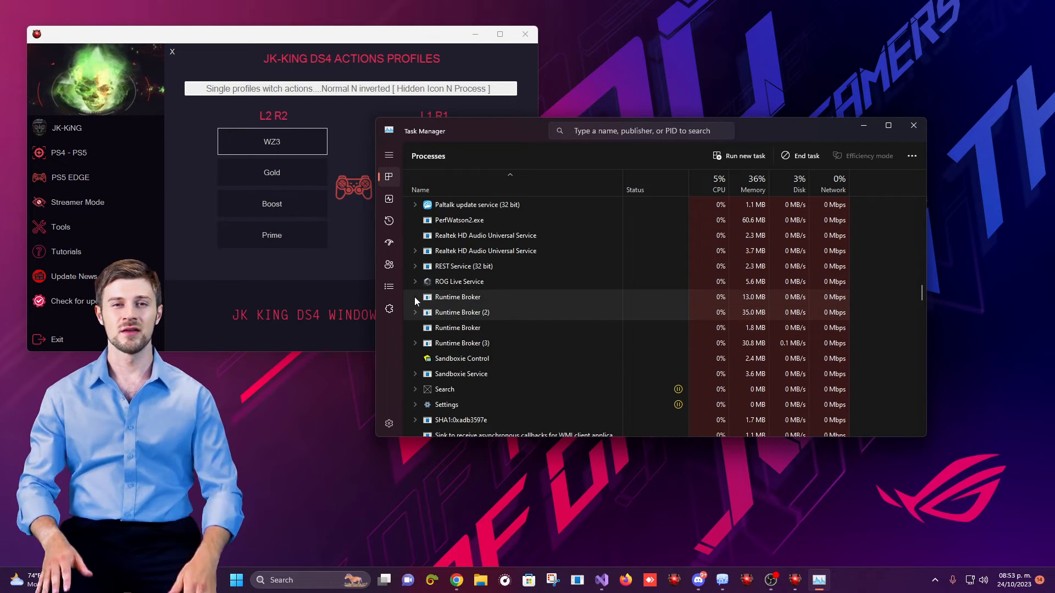
Step: End a Runtime Broker process from its context menu and close Task Manager
{"action": "left_click", "coordinate": [415, 298]}
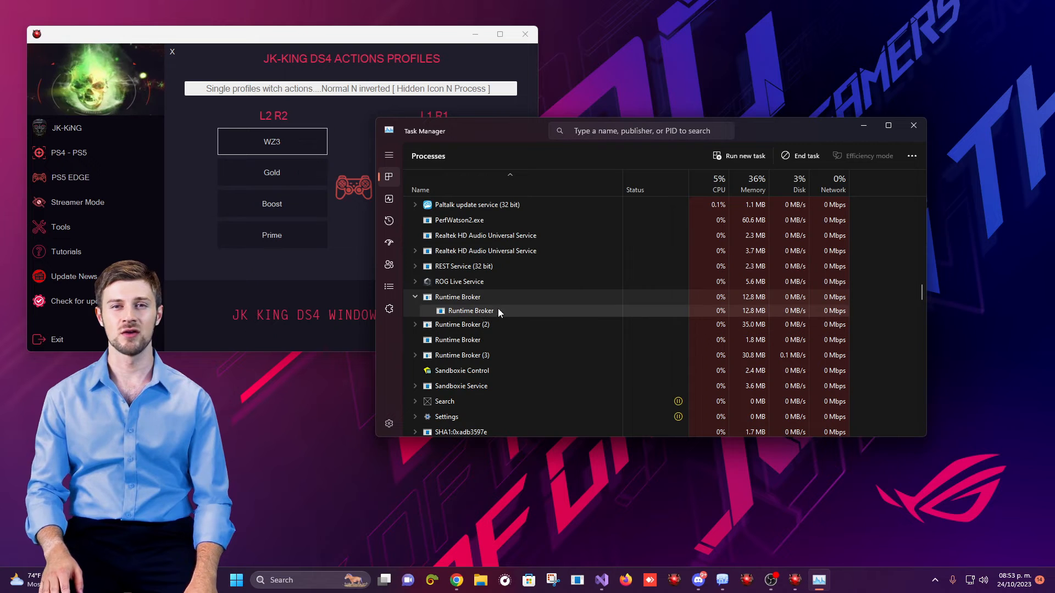
{"action": "right_click", "coordinate": [471, 310]}
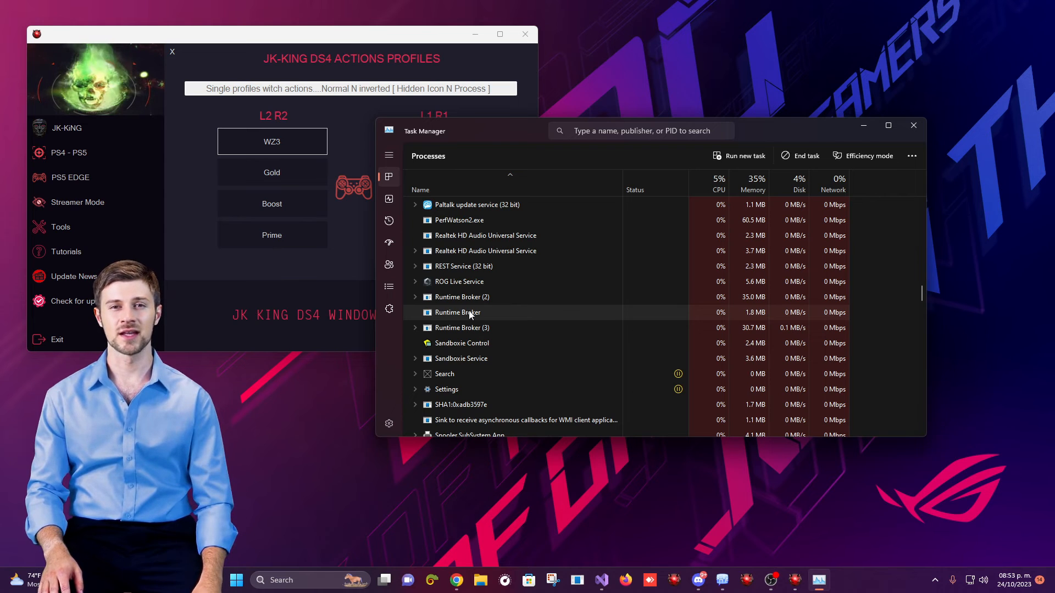
{"action": "scroll", "scroll_direction": "down", "scroll_amount": 3}
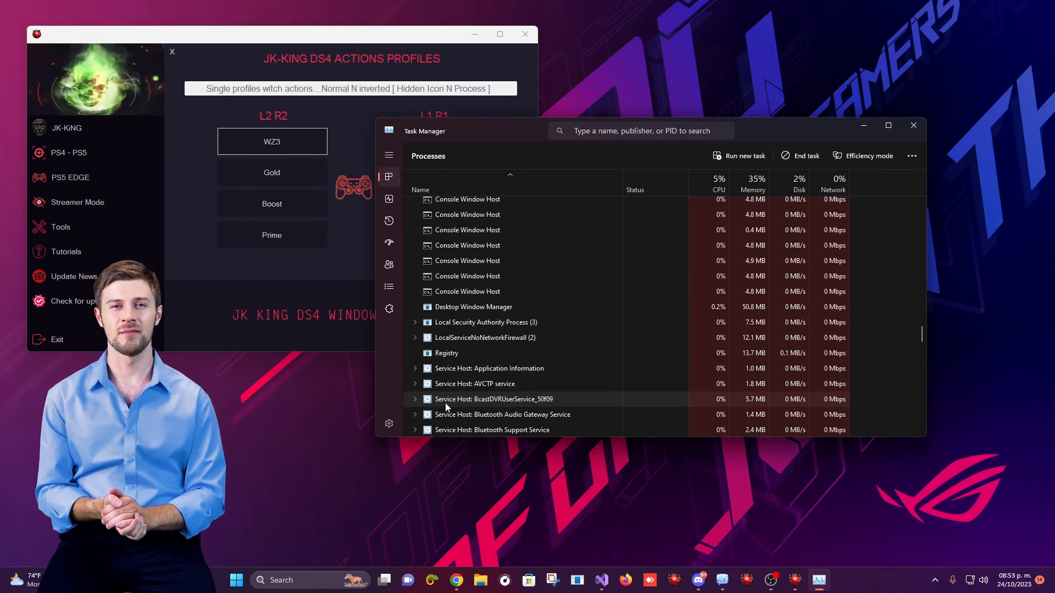
{"action": "left_click", "coordinate": [914, 125]}
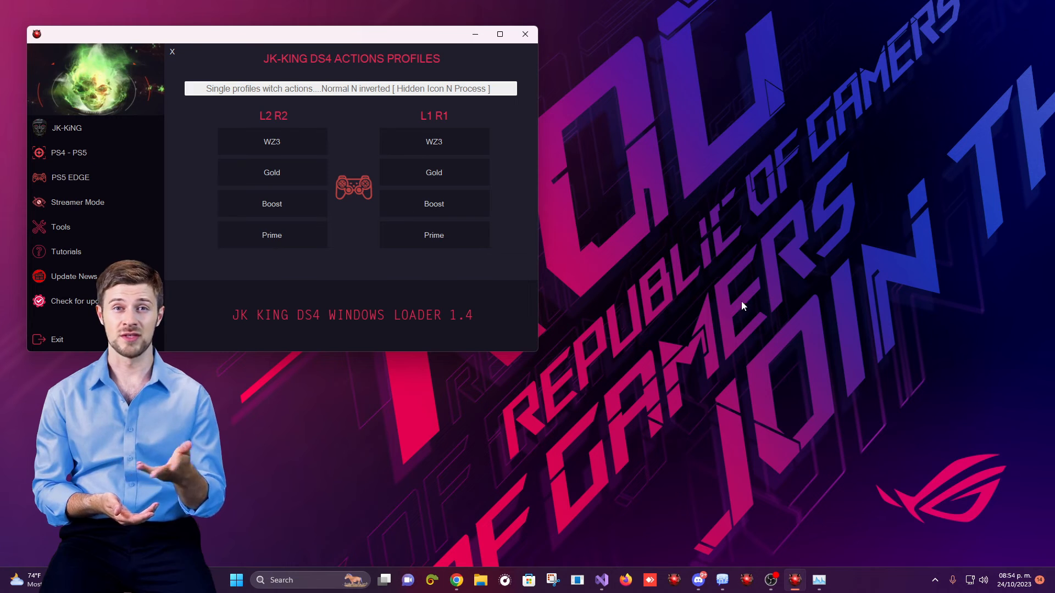
Step: Restore the hidden DS4Windows window with the loader's controller icon
{"action": "left_click", "coordinate": [272, 141]}
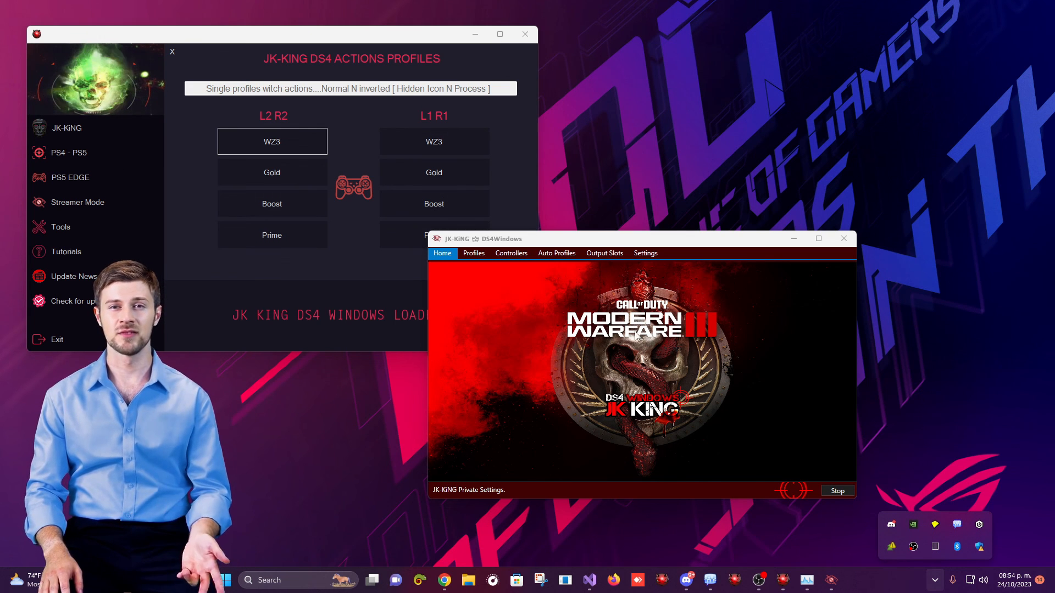
{"action": "mouse_move", "coordinate": [759, 580]}
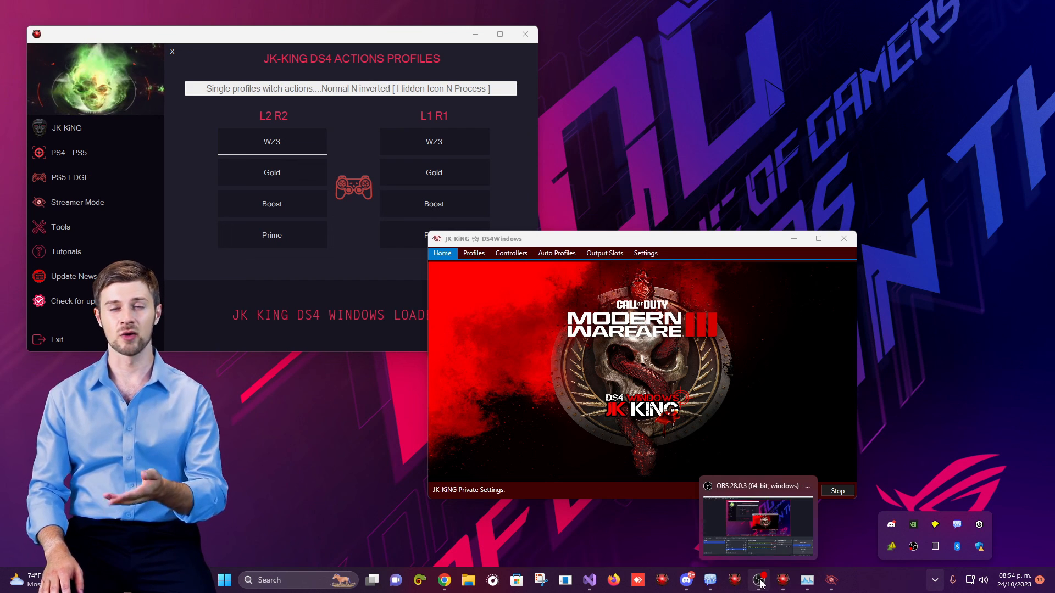